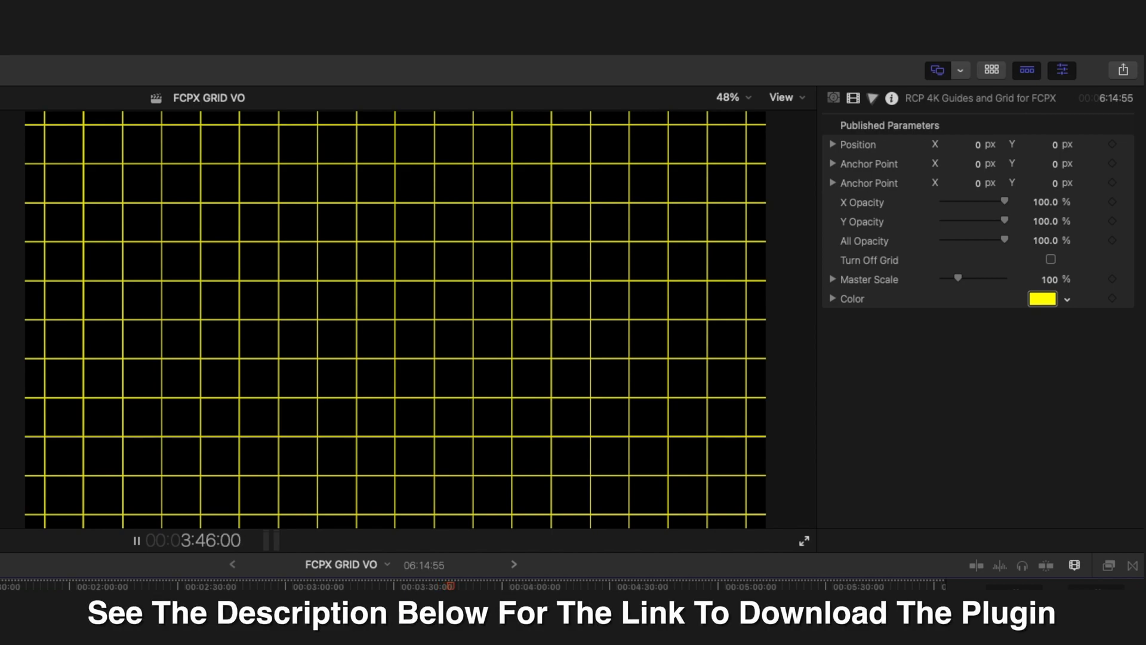
mouse_move(718, 465)
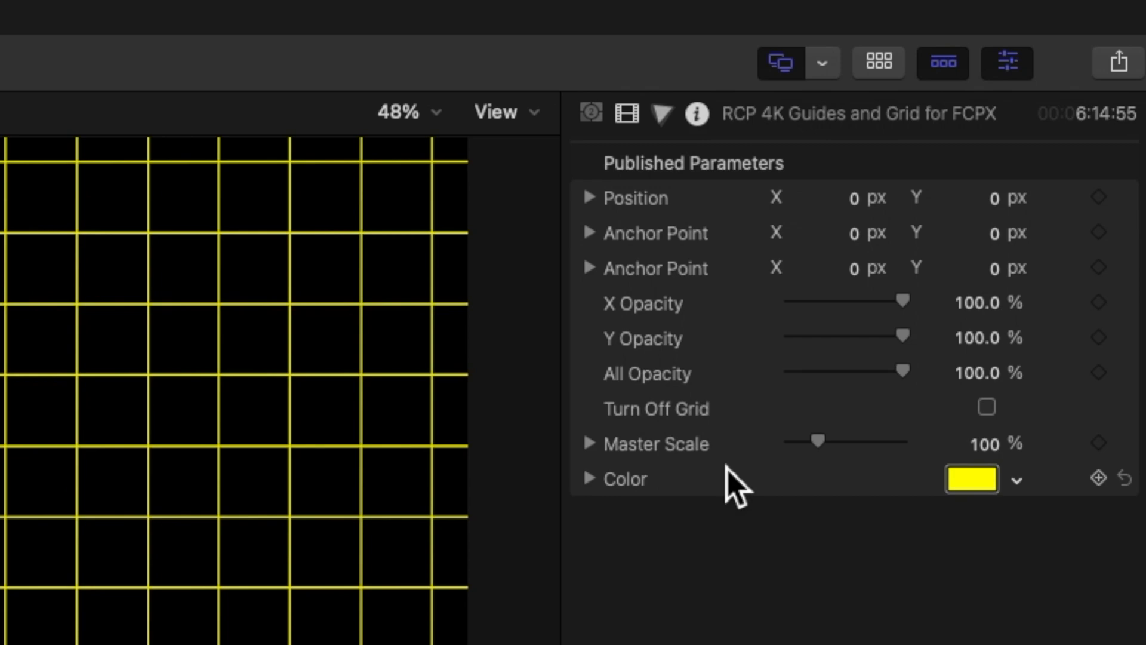
mouse_move(837, 244)
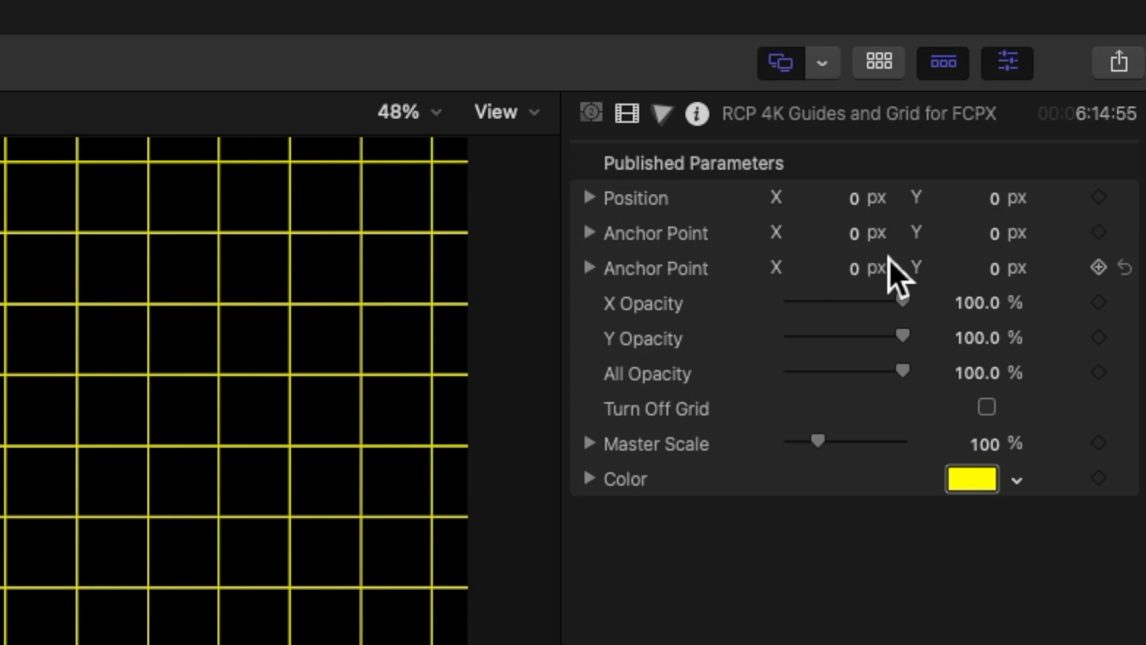
mouse_move(802, 350)
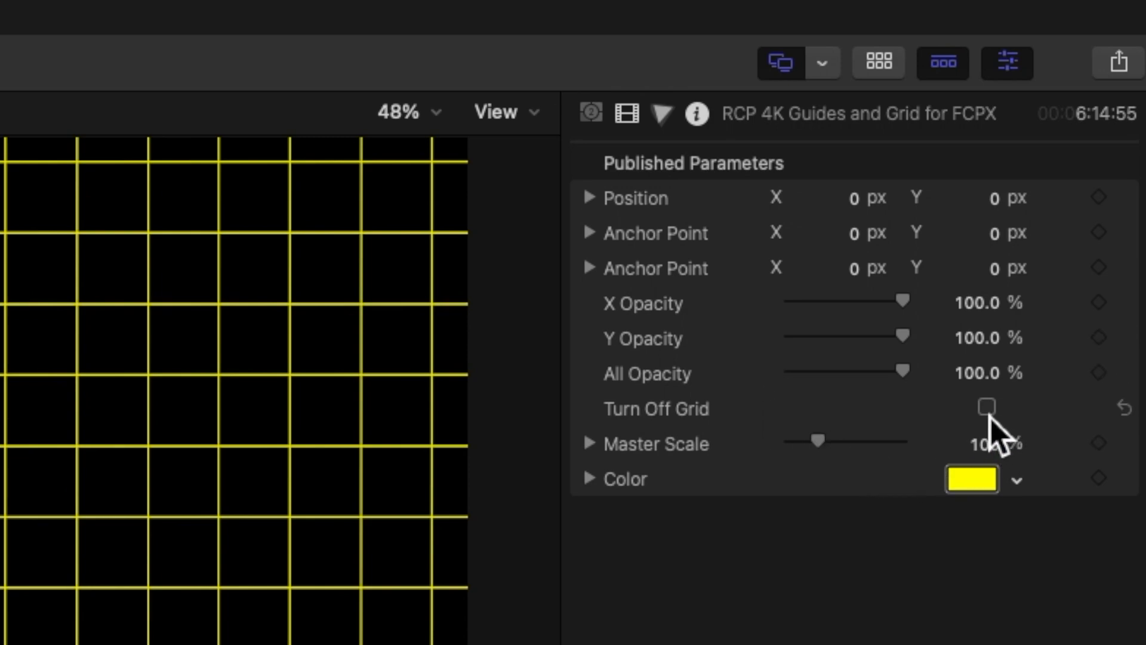
Scrub the grid Scale up to enlarge the cells, then return it to its original value
key(v)
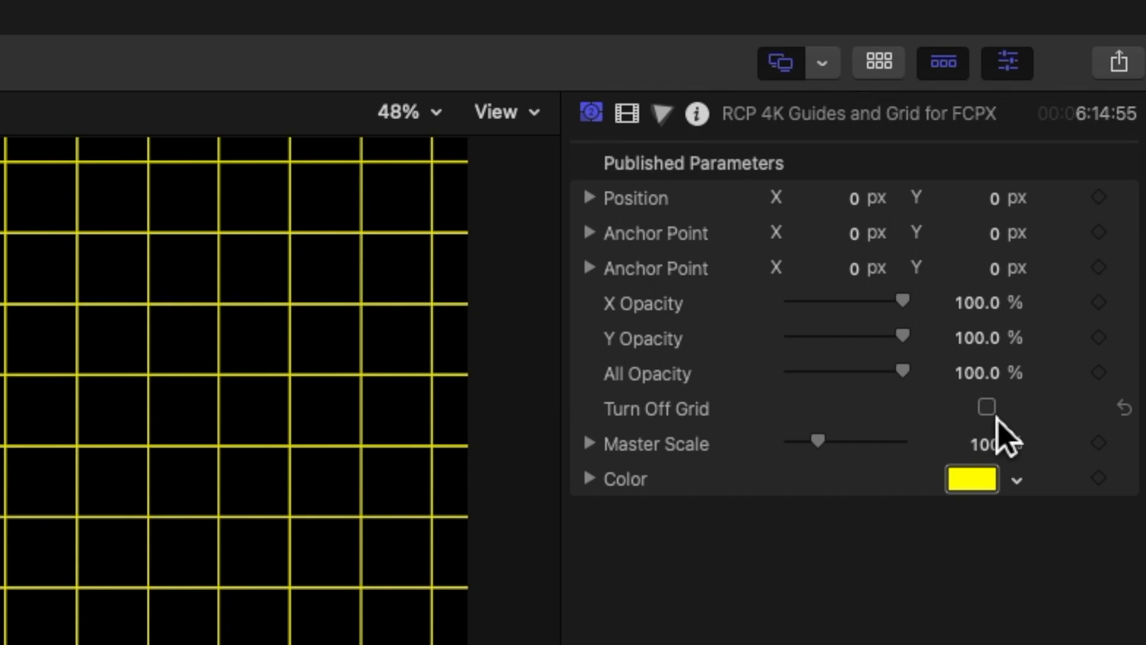
mouse_move(994, 438)
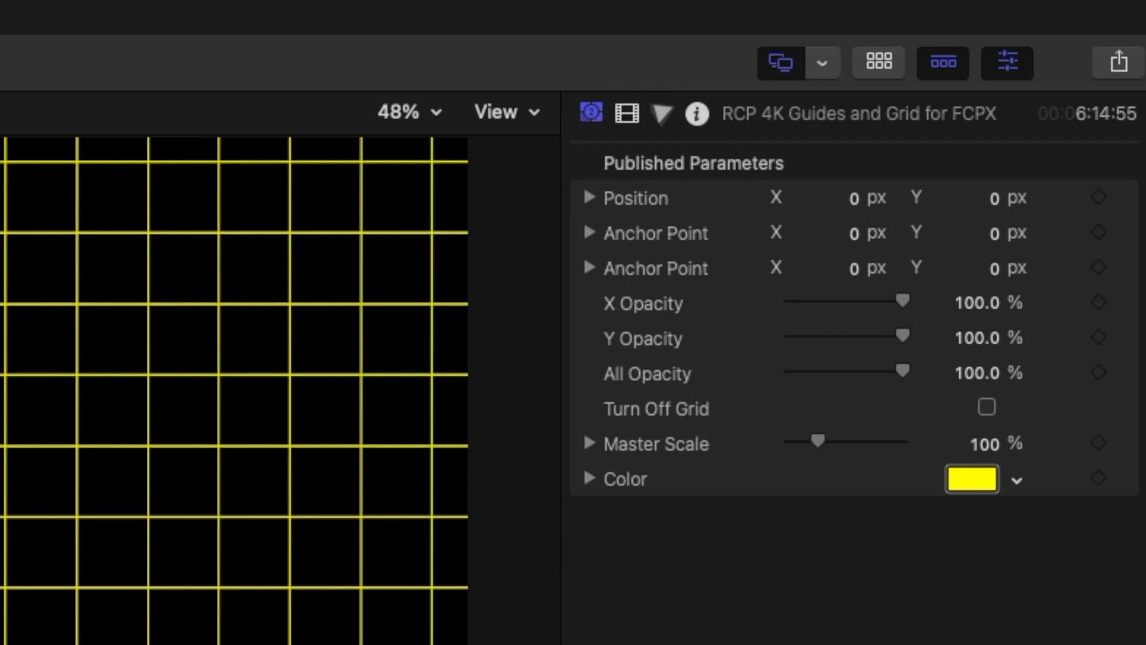
mouse_move(943, 599)
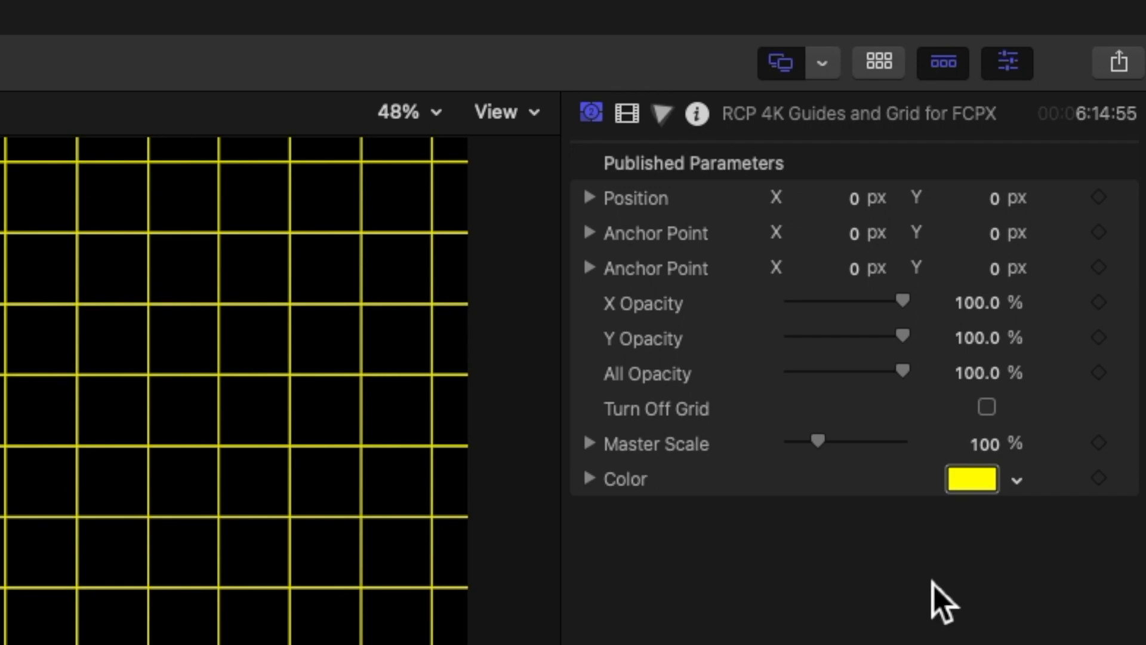
mouse_move(979, 581)
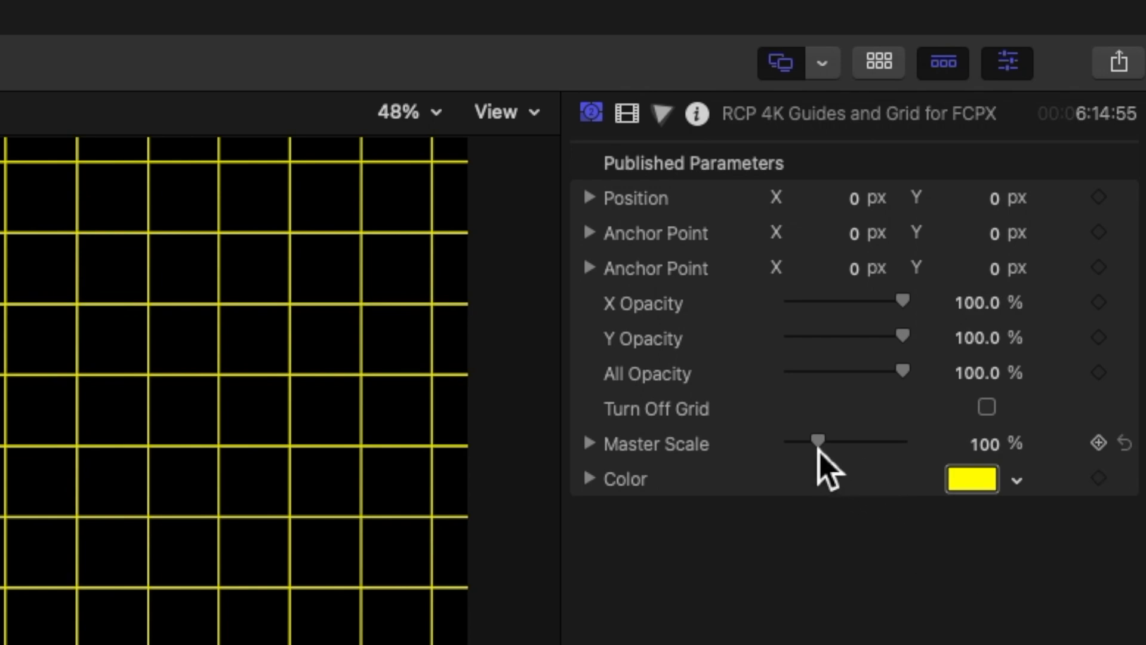
drag(816, 444, 888, 444)
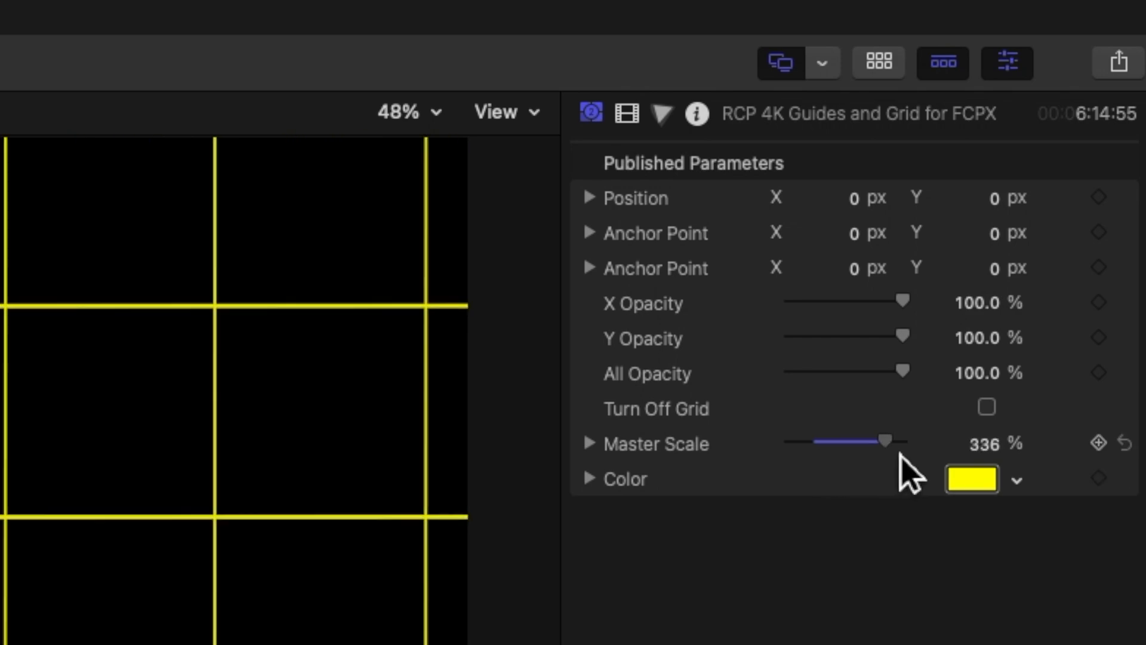
drag(888, 442, 844, 442)
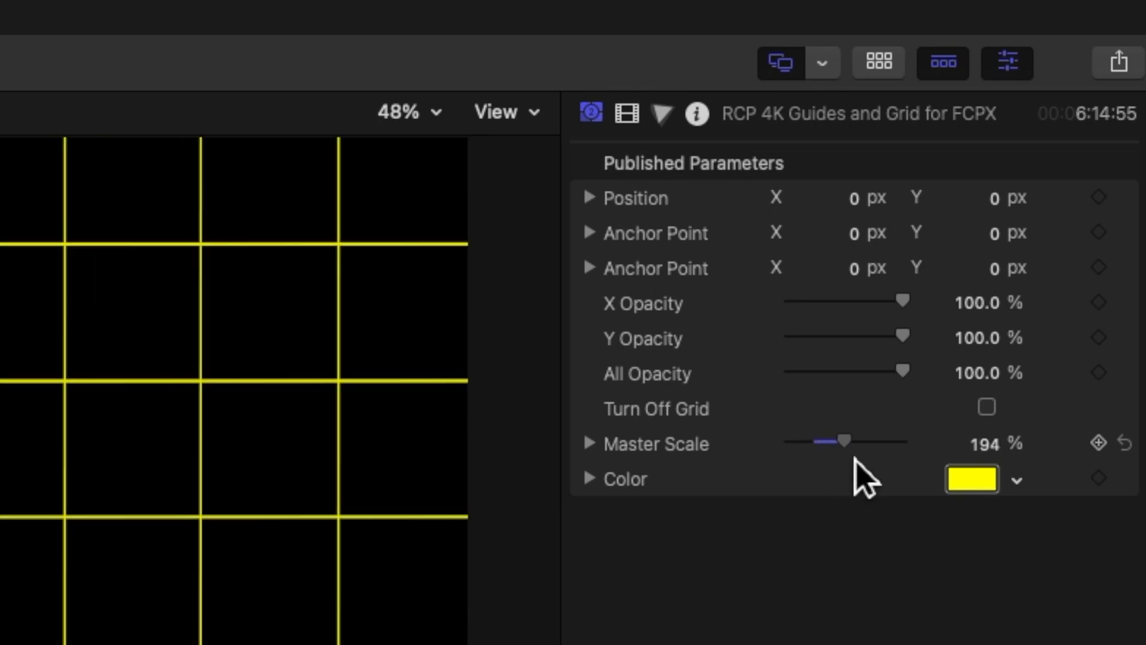
drag(848, 440, 816, 441)
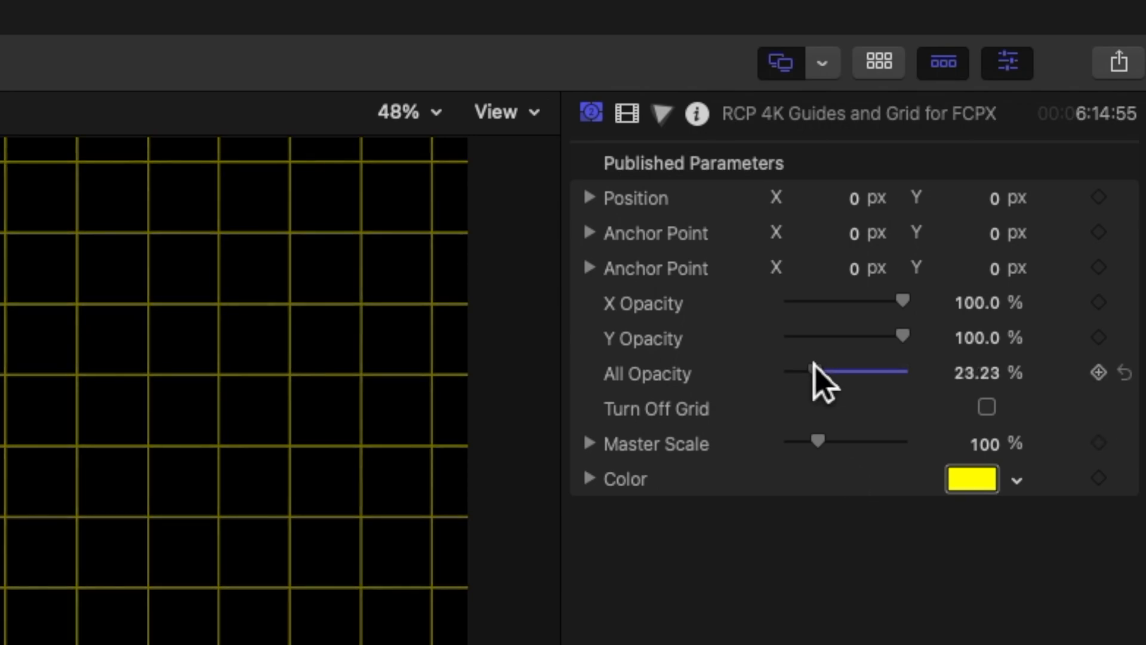
Fade the overall grid Opacity down to about 14%, then restore it to full
drag(826, 372, 799, 373)
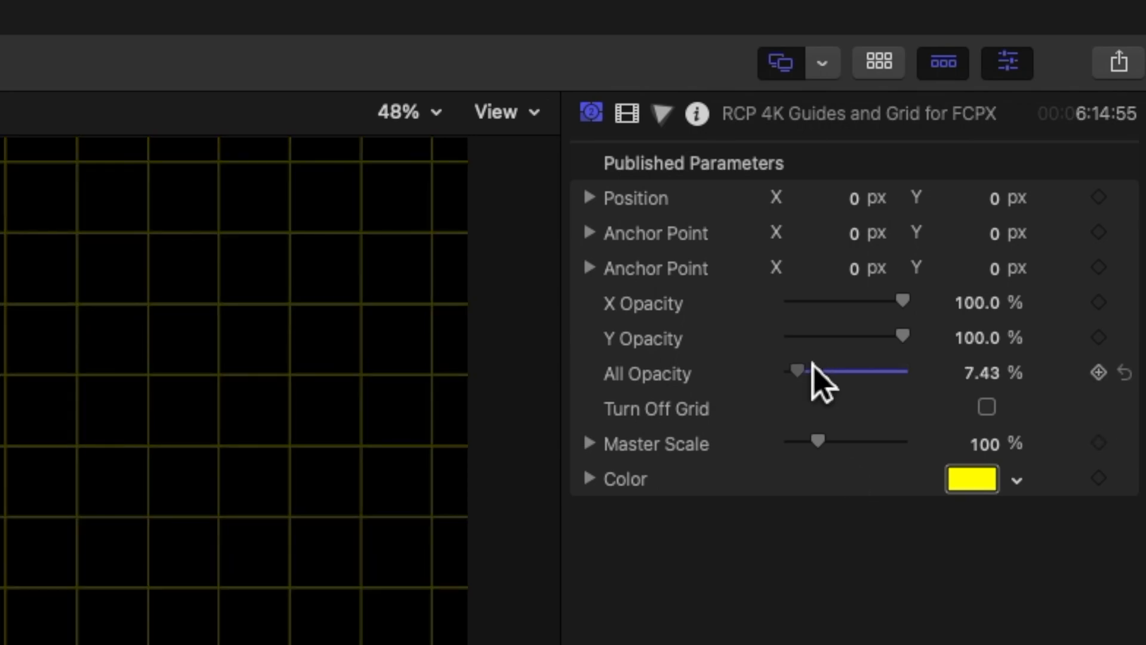
drag(795, 373, 813, 373)
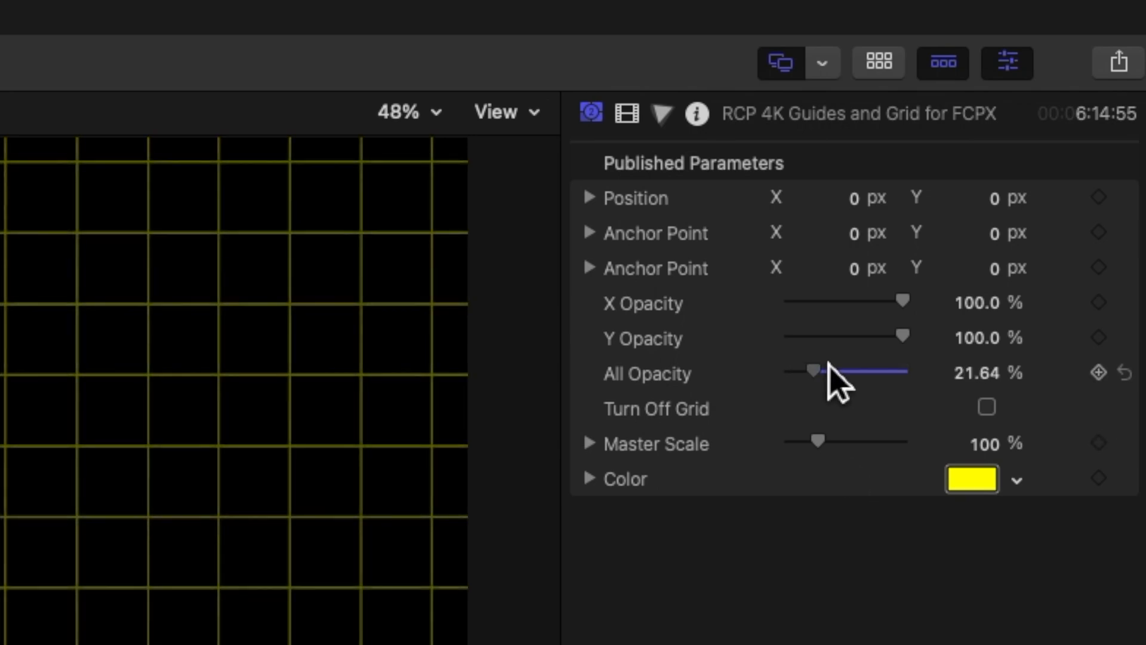
drag(813, 372, 799, 372)
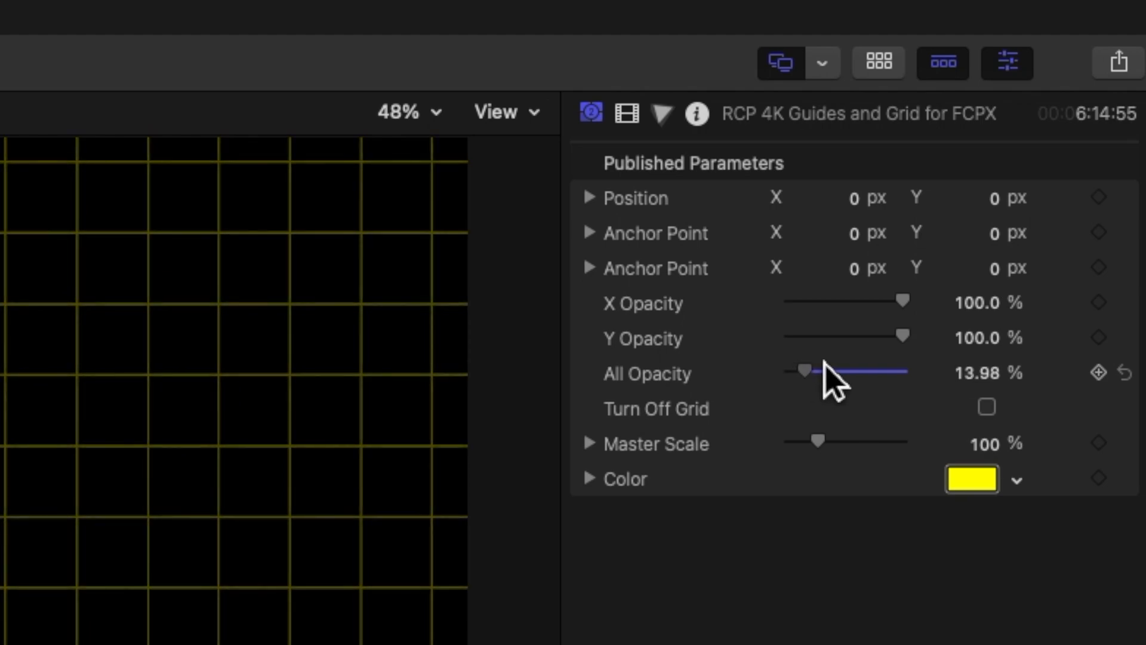
drag(804, 372, 903, 372)
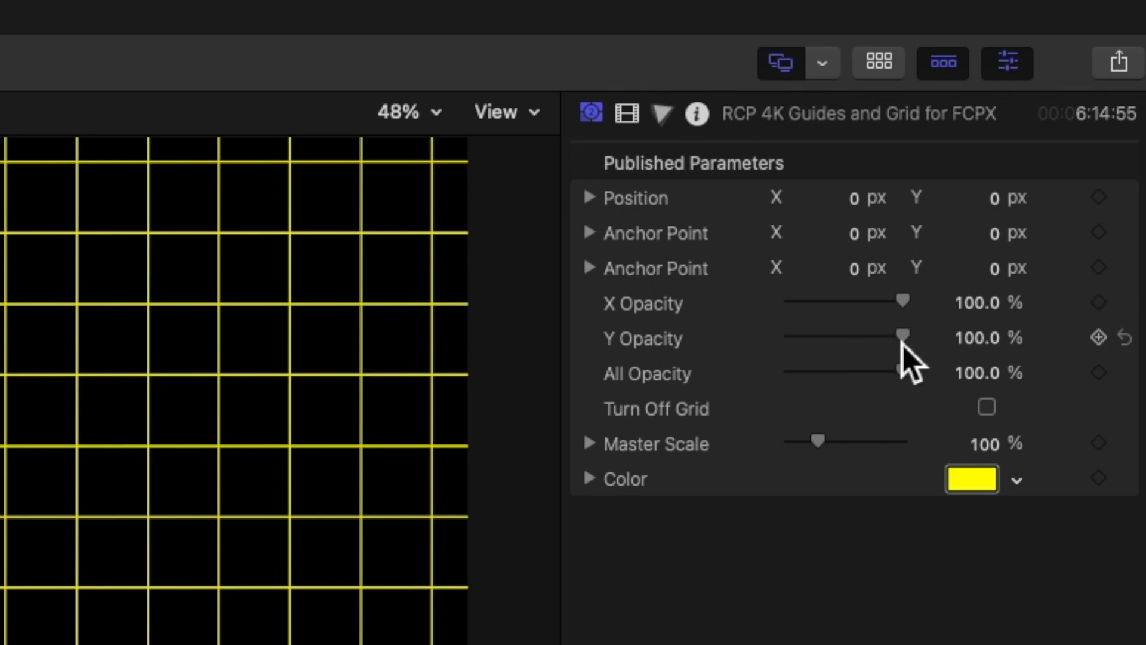
Drop Y Opacity to 0 to hide the vertical lines, then bring it back to 100%
drag(902, 335, 788, 336)
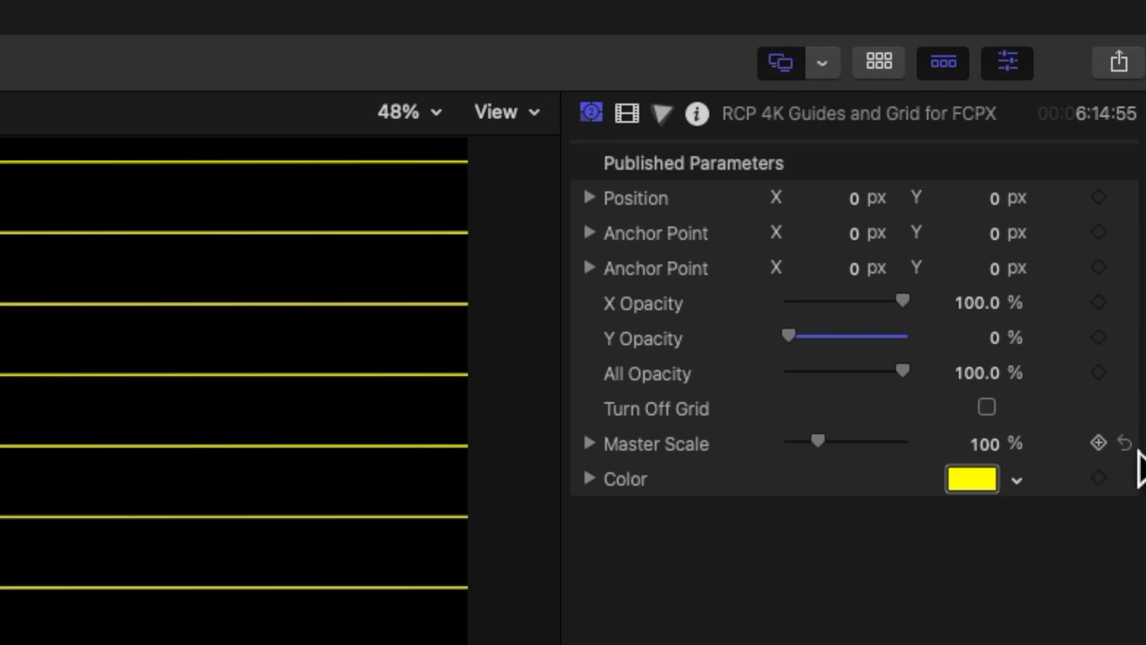
mouse_move(811, 349)
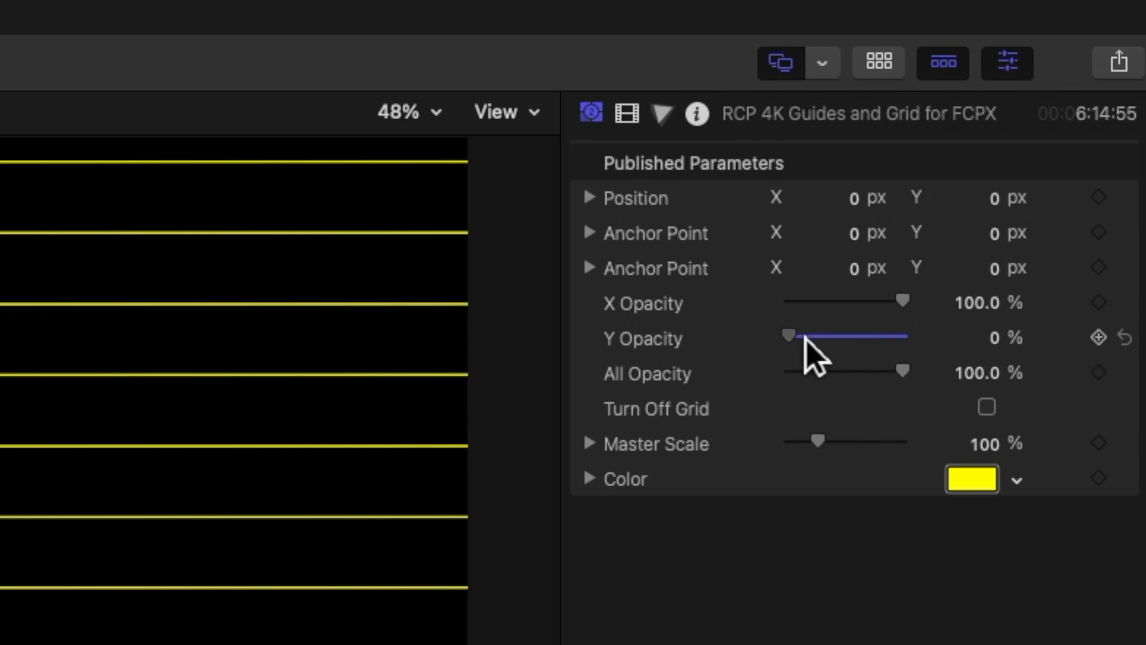
drag(788, 335, 825, 335)
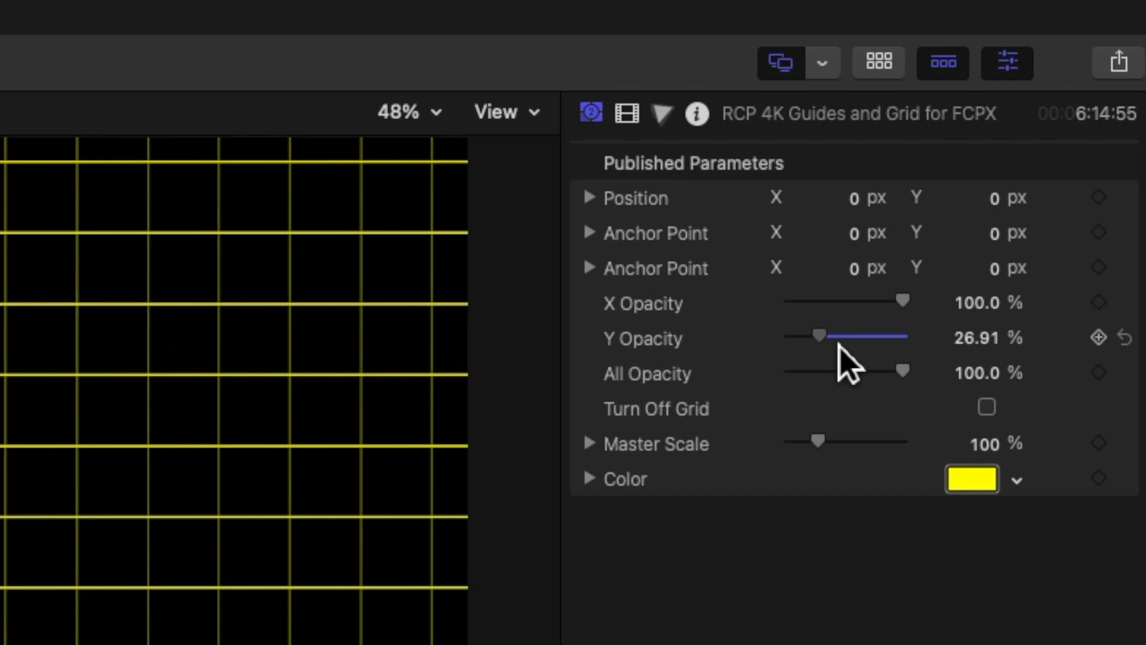
drag(830, 335, 902, 337)
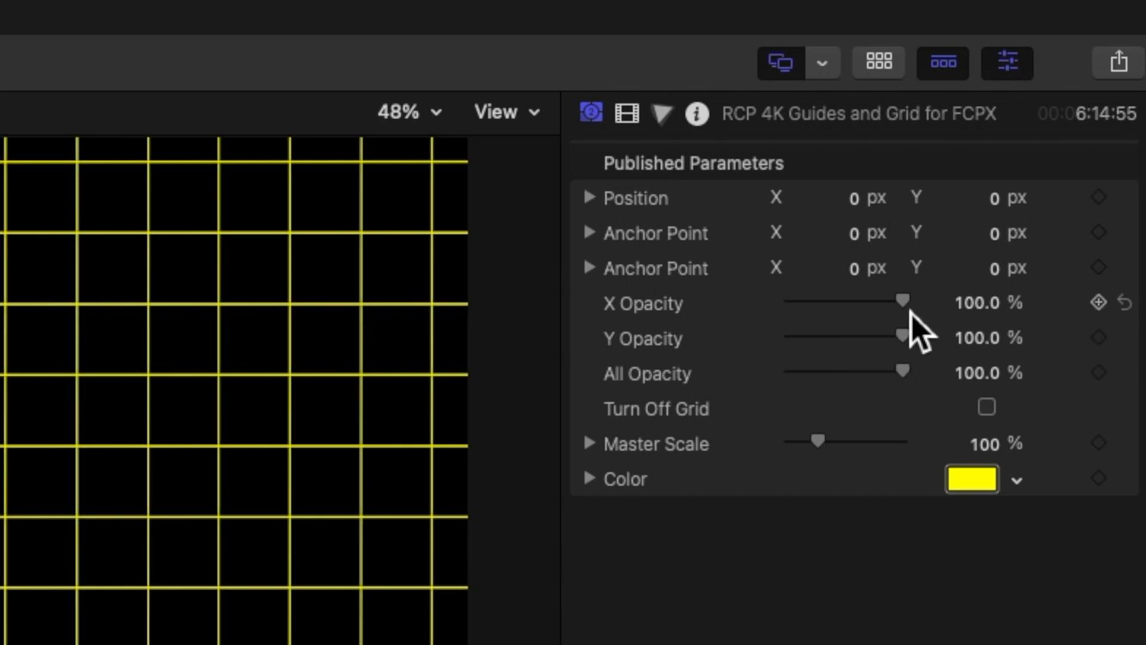
Lower X Opacity so the horizontal lines fade to about 46%
drag(903, 300, 838, 301)
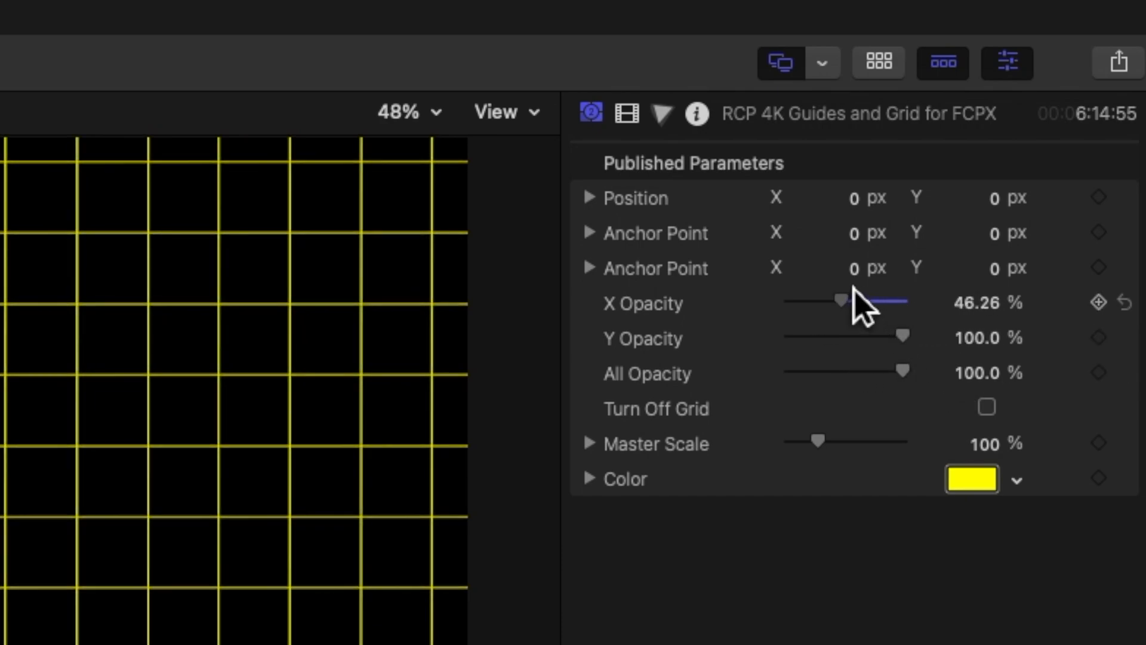
drag(841, 300, 786, 299)
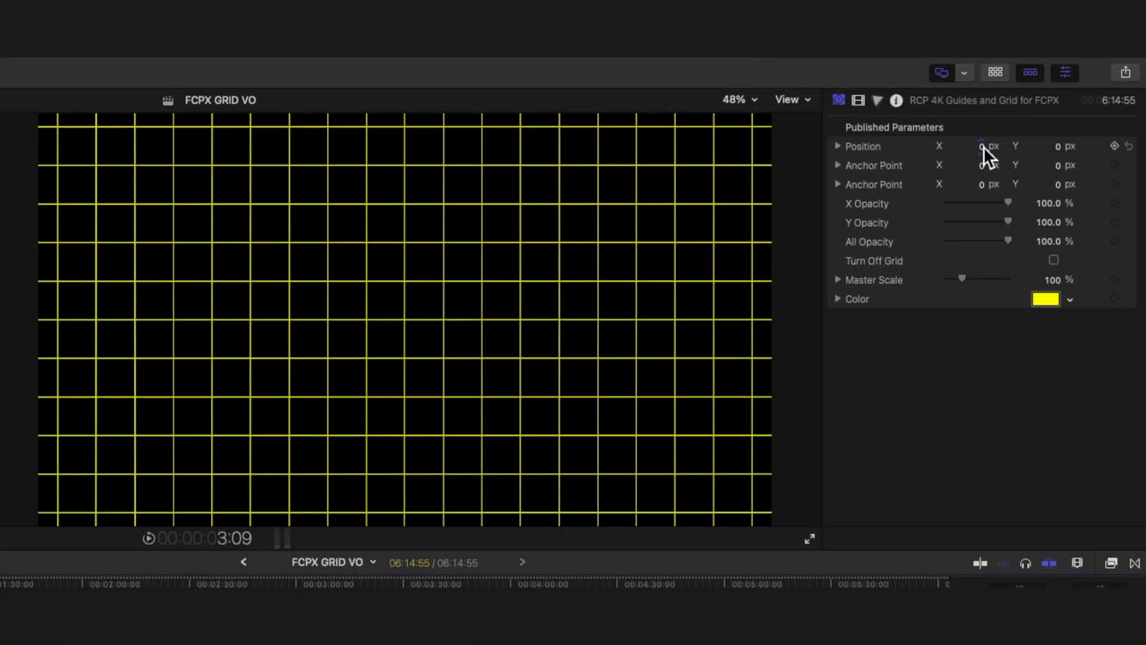
Scrub Position X and Y to shift the grid, then reset Position to zero
drag(982, 145, 968, 145)
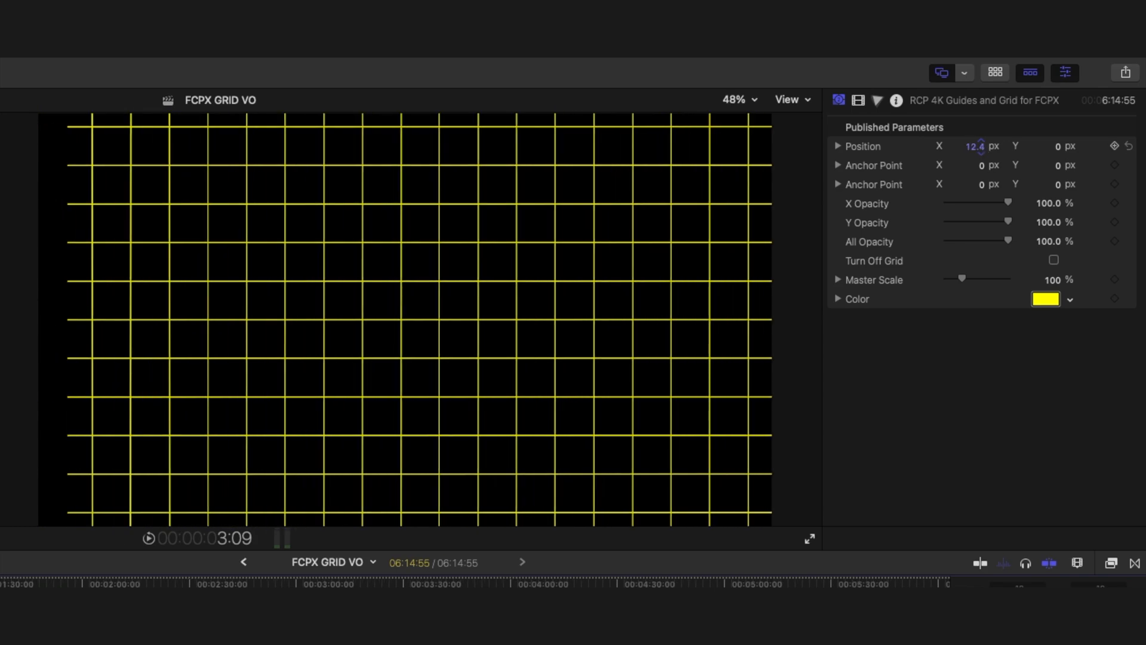
drag(975, 146, 982, 145)
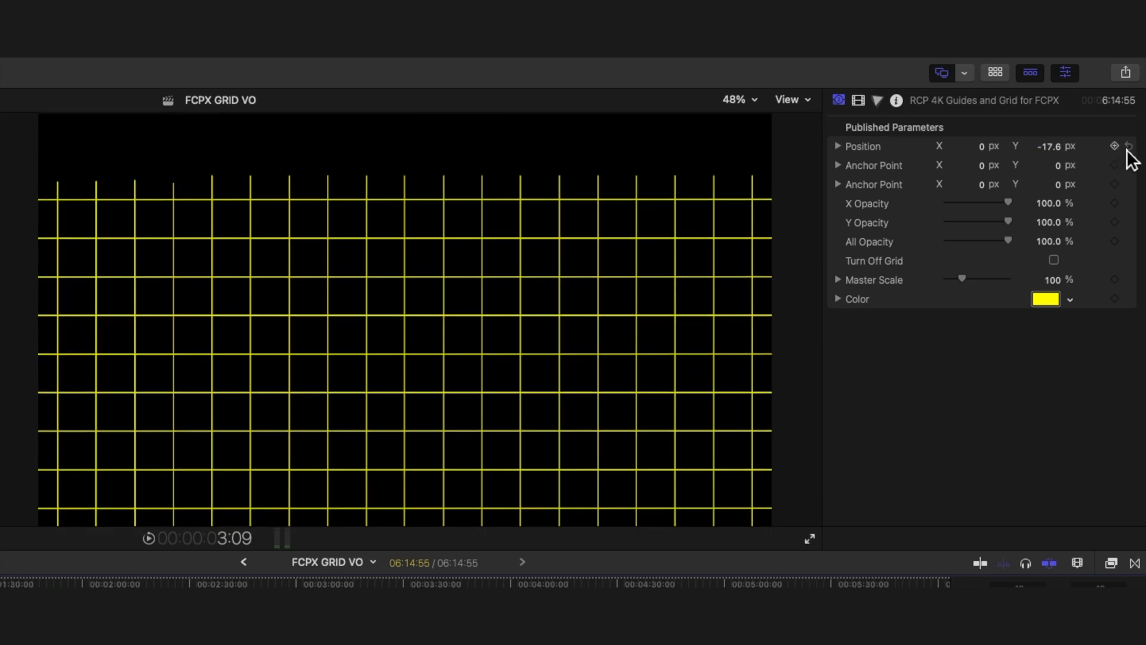
click(1128, 145)
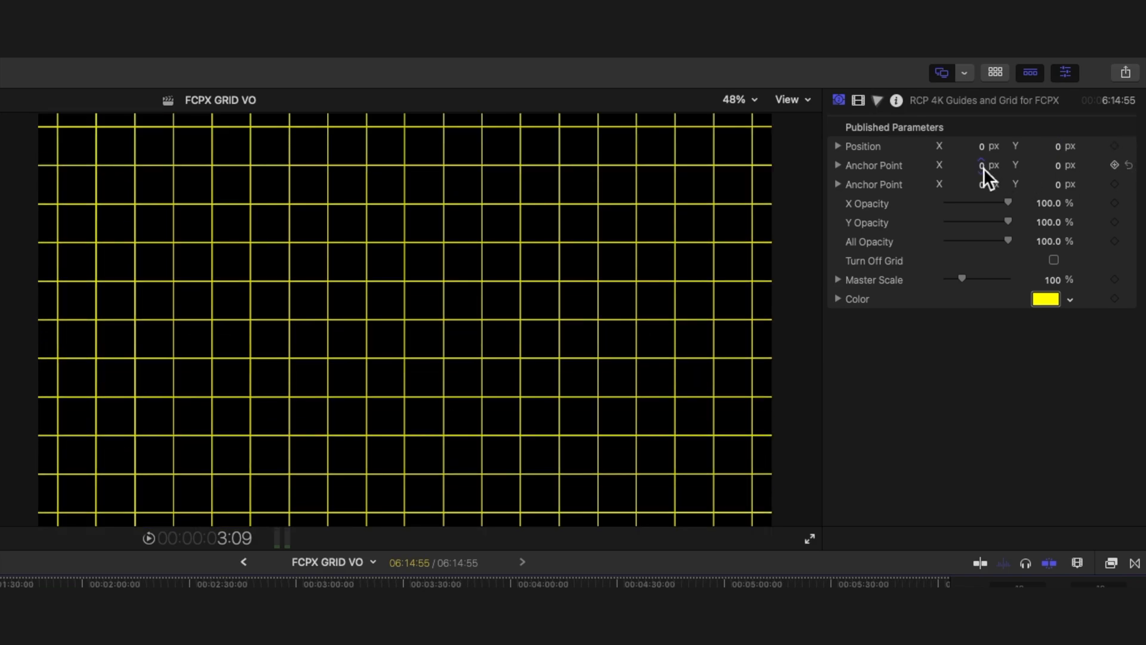
Offset Anchor Point X to 80.2 and drag X Opacity to 0% to fade out the horizontal lines
drag(983, 165, 999, 165)
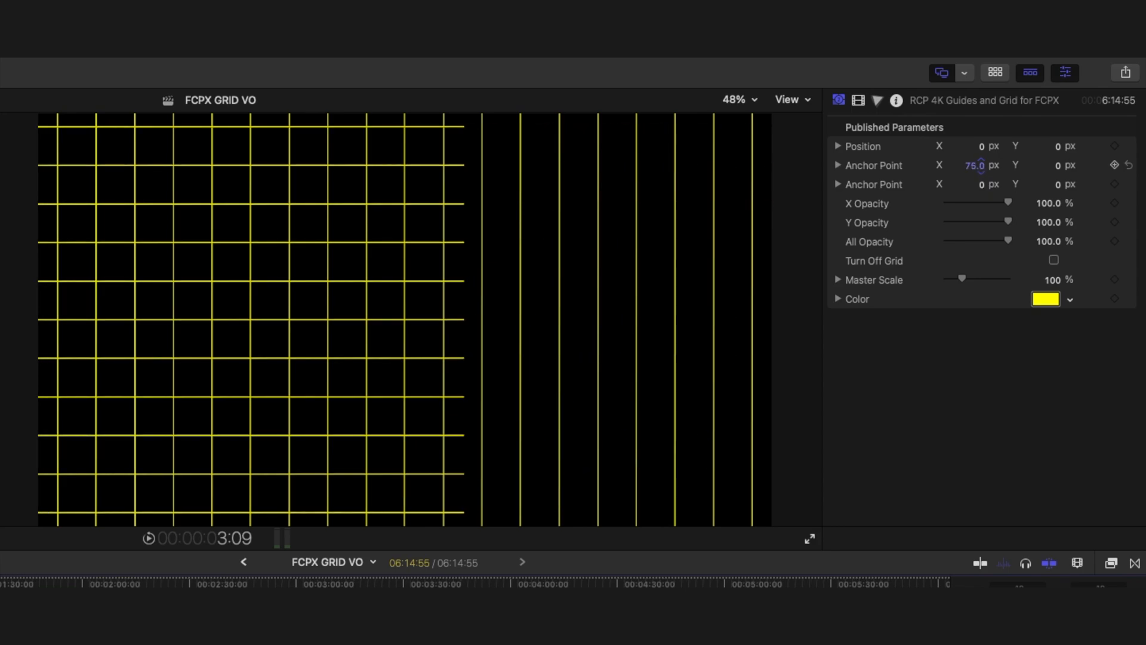
drag(976, 165, 982, 165)
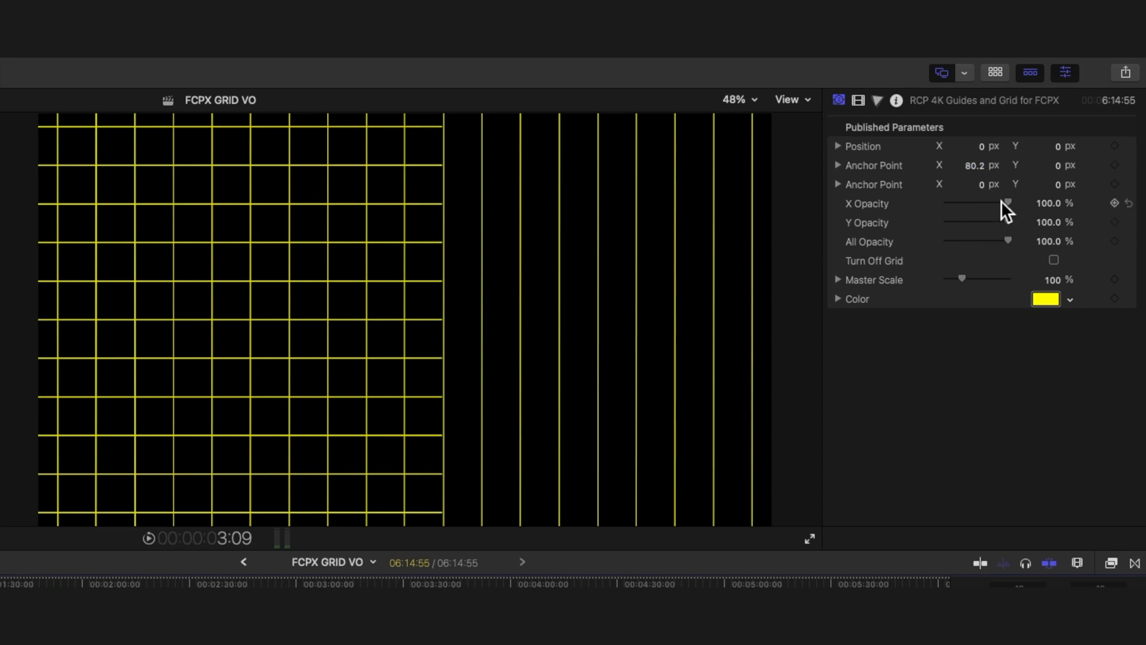
drag(1007, 203, 946, 203)
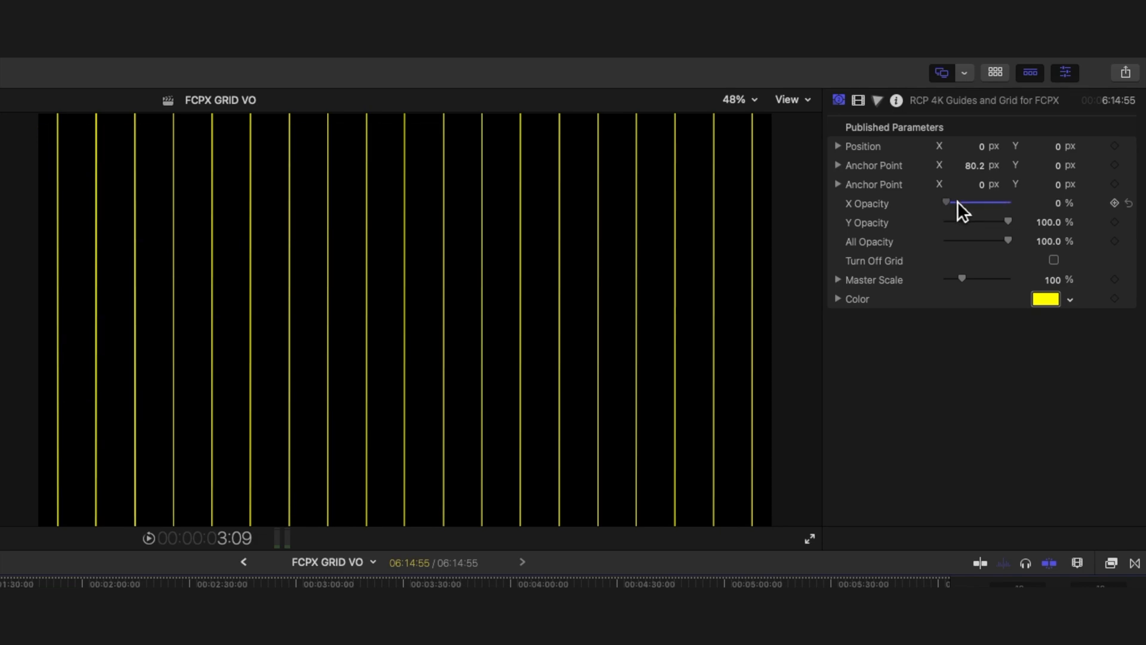
drag(945, 203, 1007, 203)
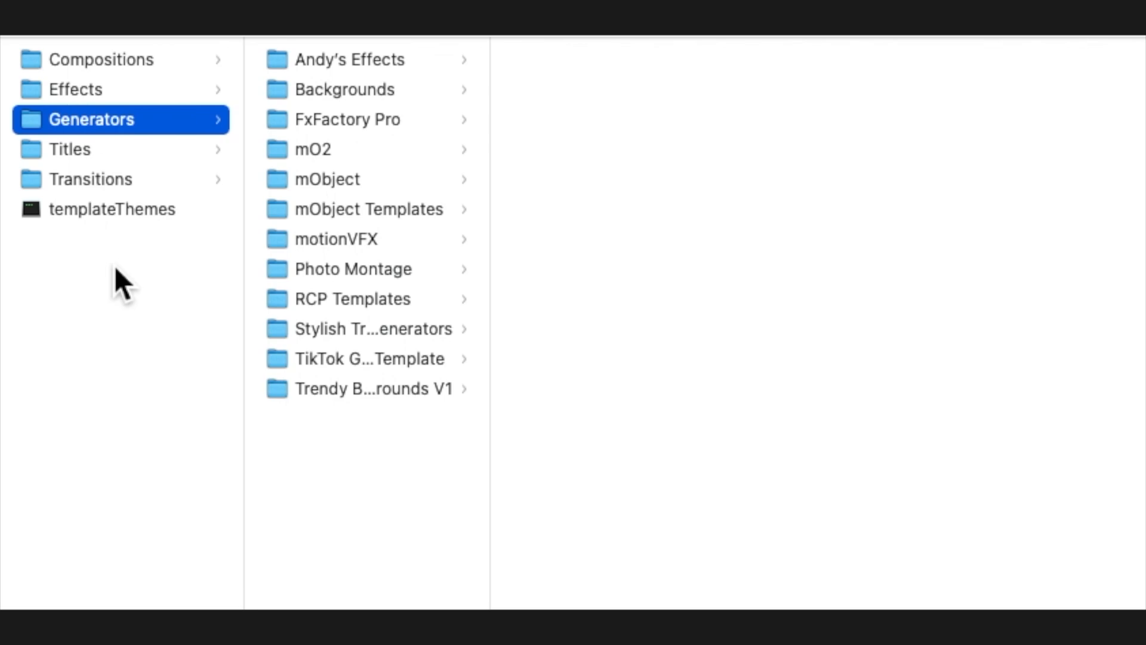
mouse_move(307, 452)
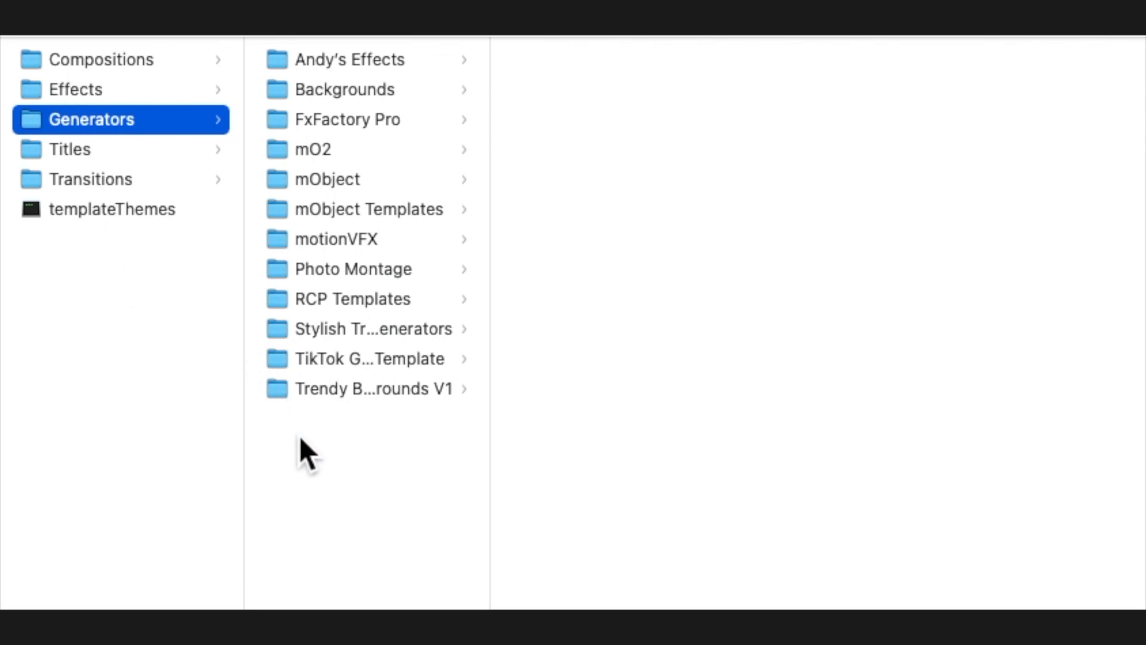
Browse into RCP Templates and then RCP Guides and Grids to show the installed template files
click(352, 298)
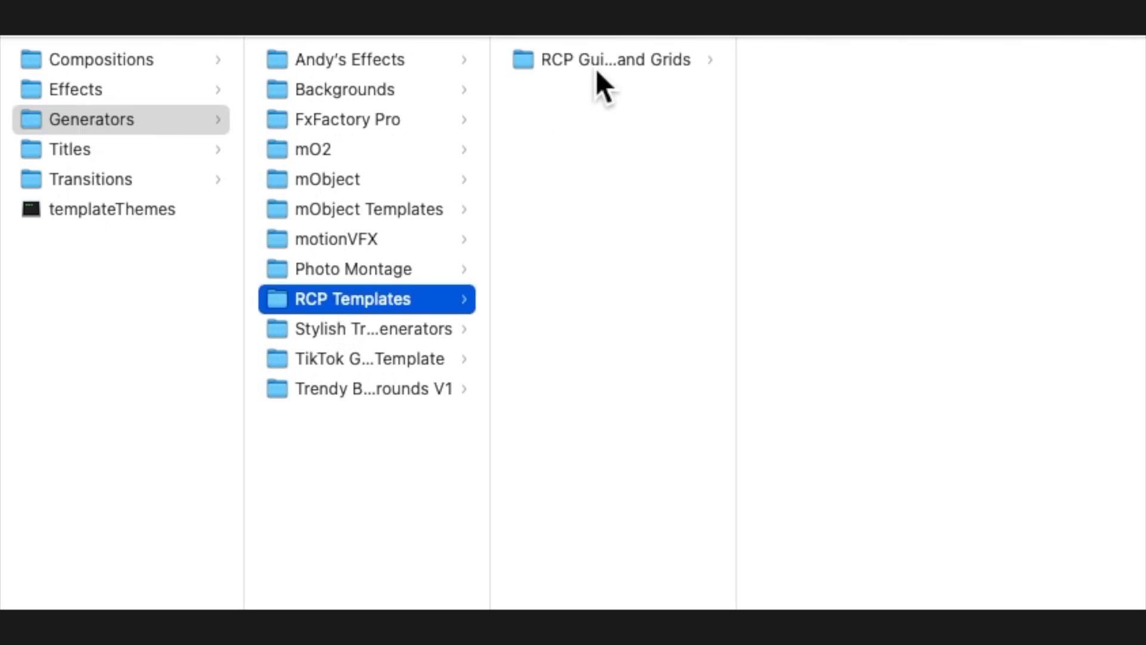
click(613, 59)
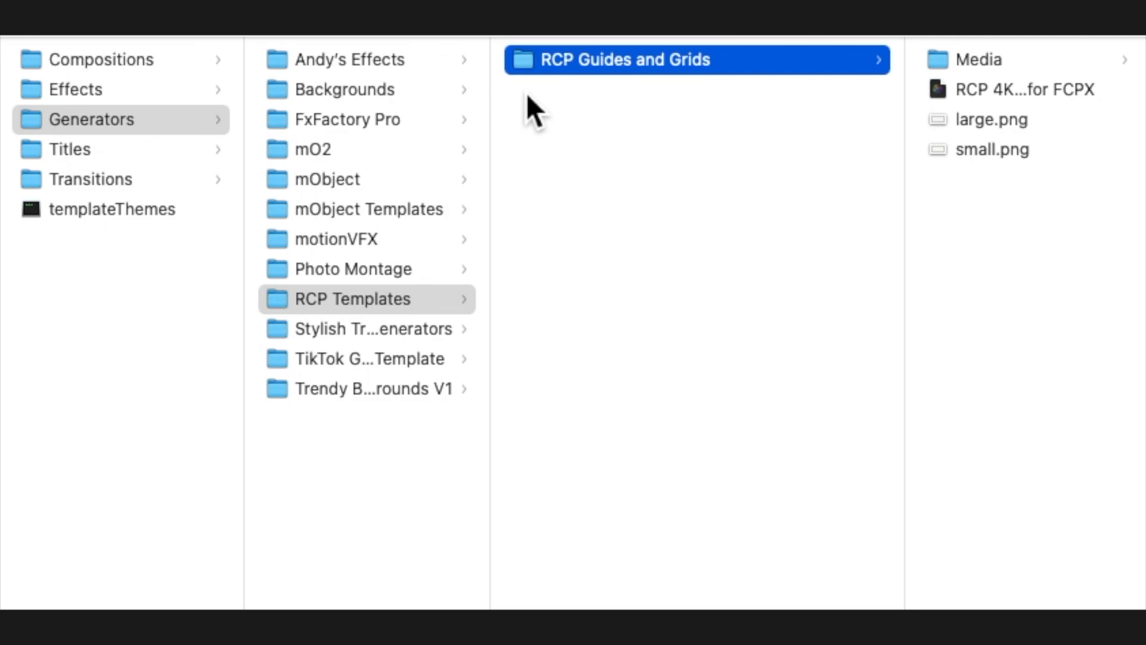
mouse_move(612, 102)
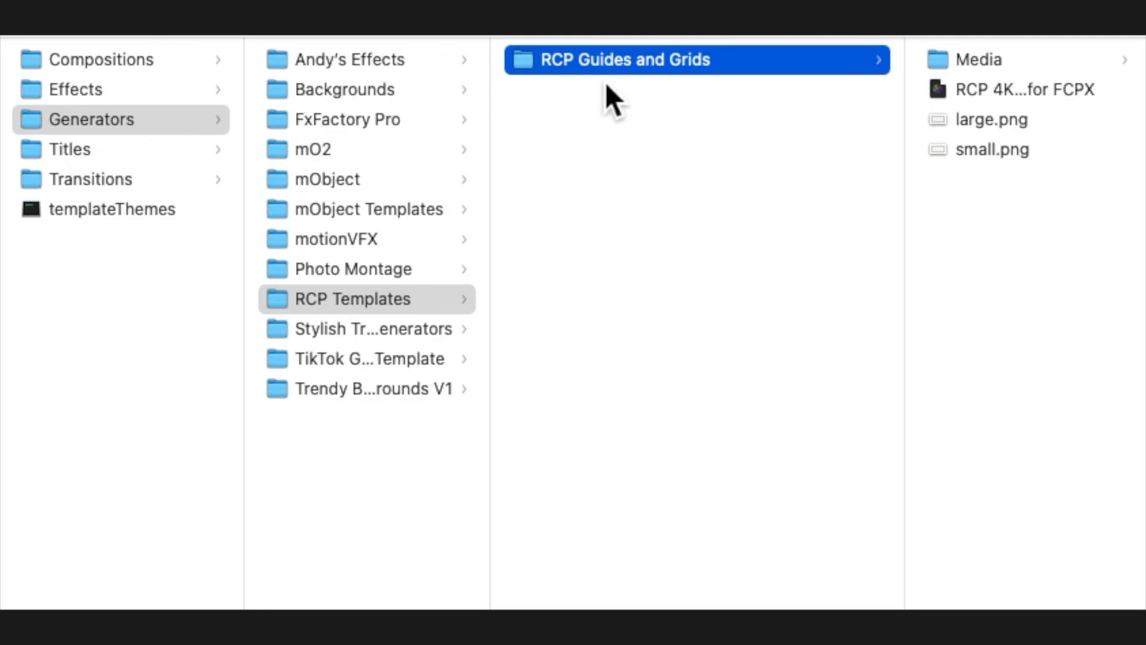
mouse_move(1041, 128)
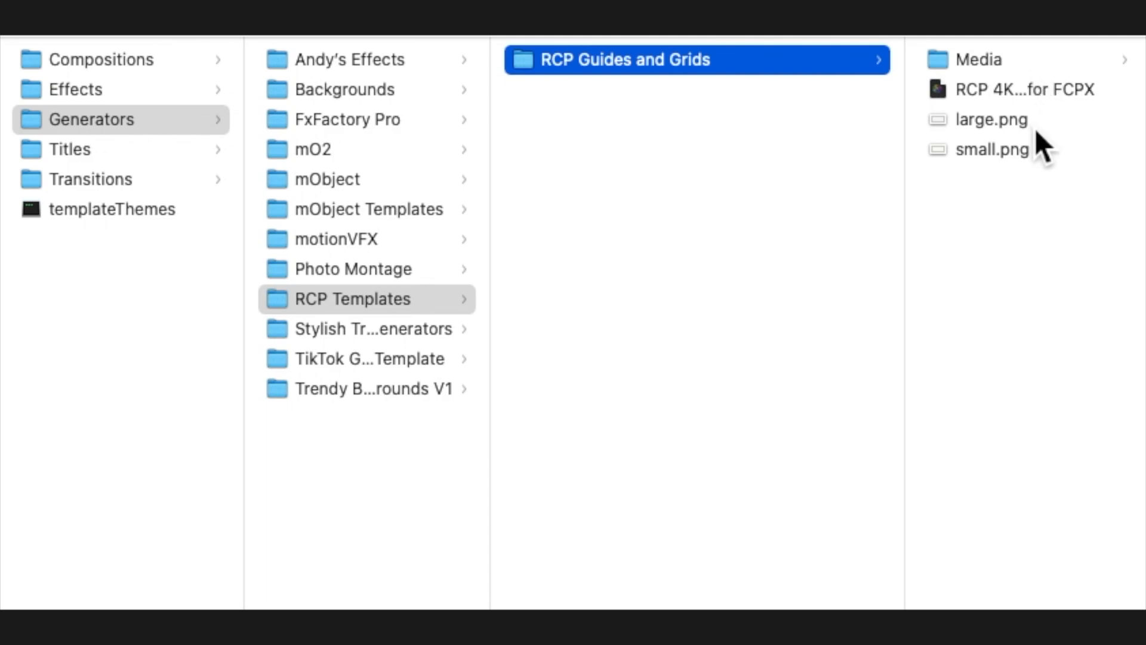
mouse_move(874, 151)
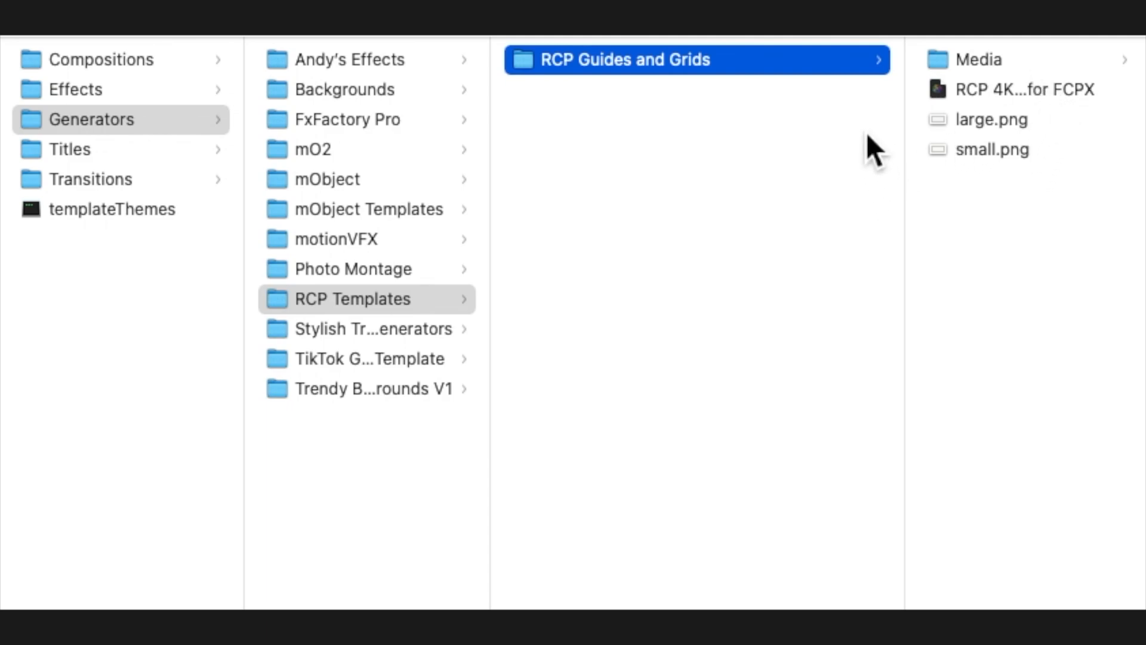
mouse_move(231, 179)
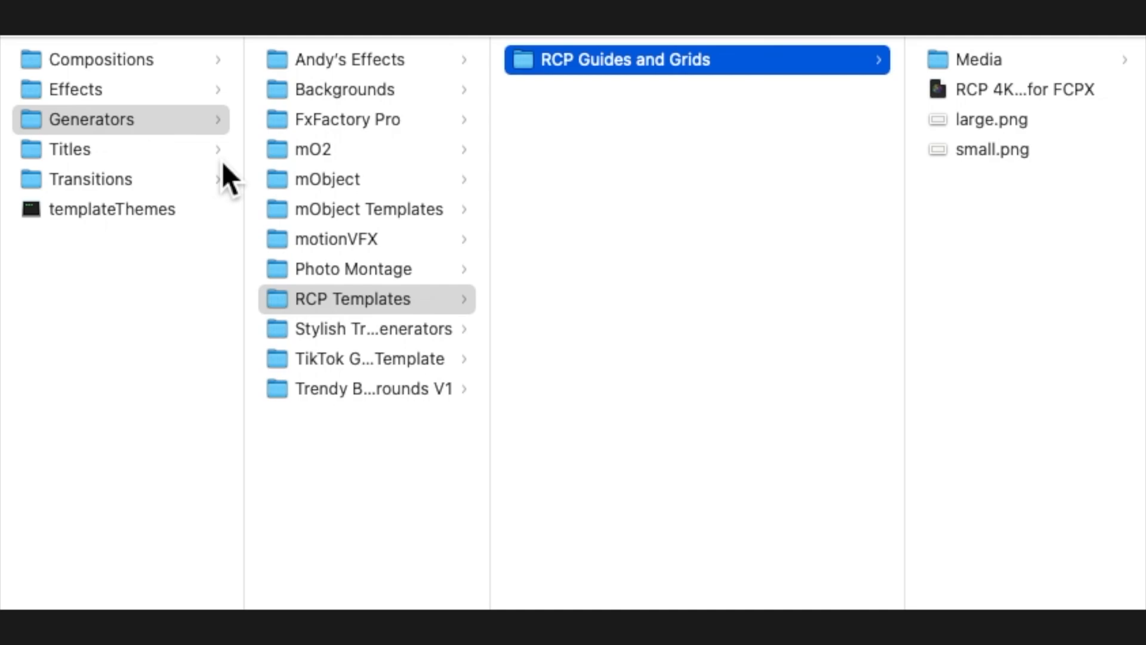
mouse_move(326, 439)
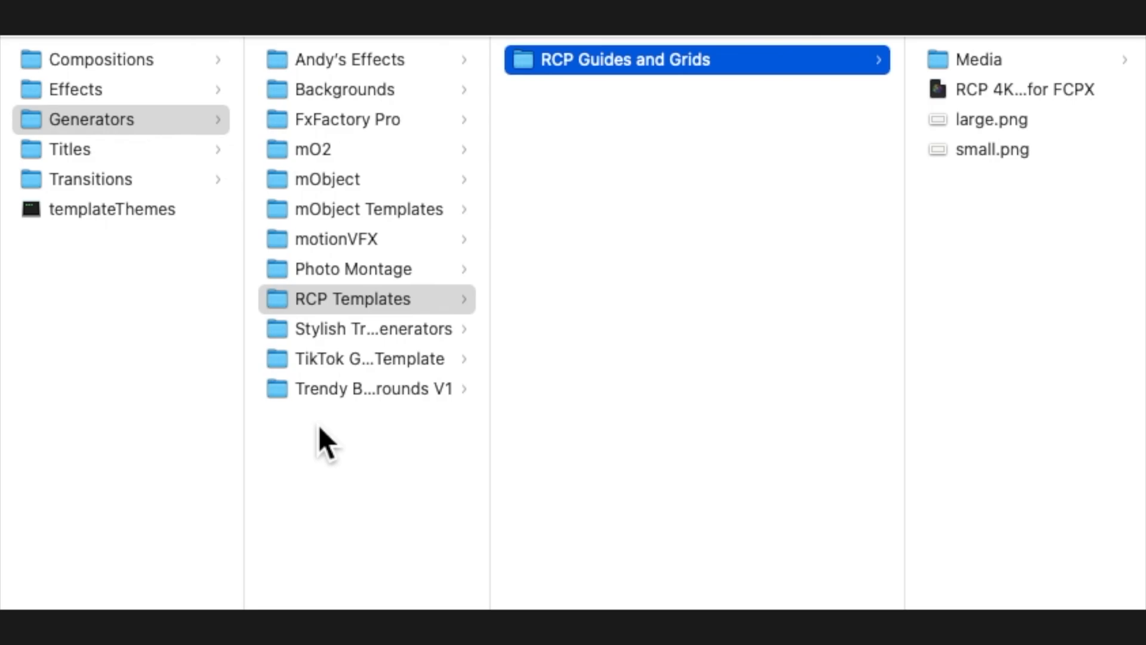
mouse_move(380, 402)
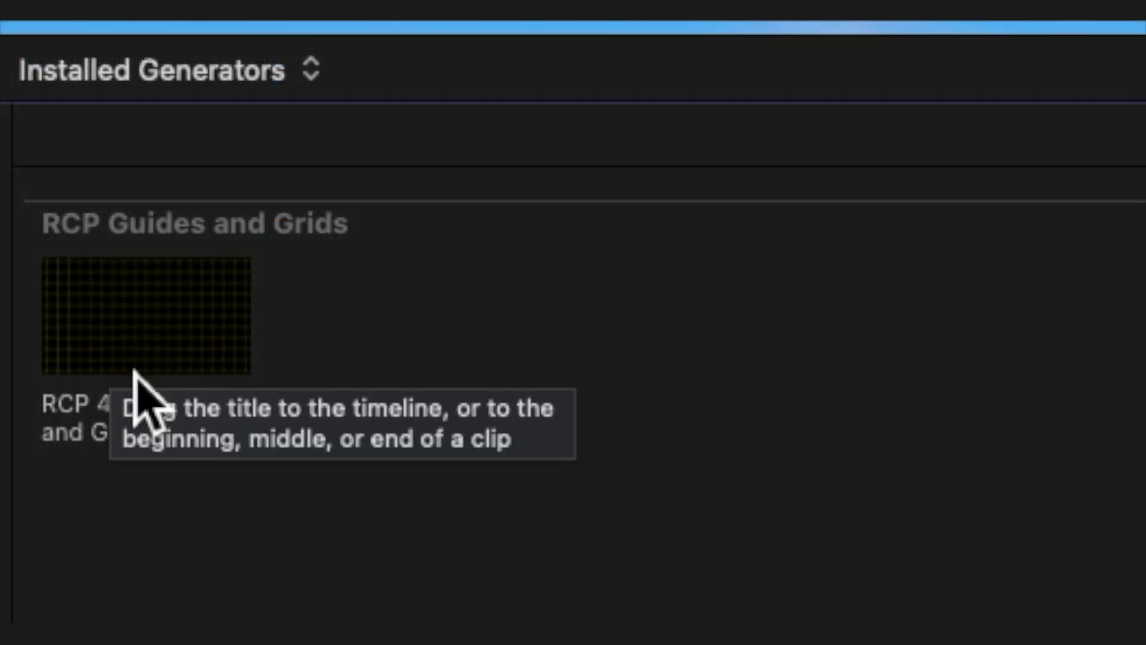
mouse_move(194, 578)
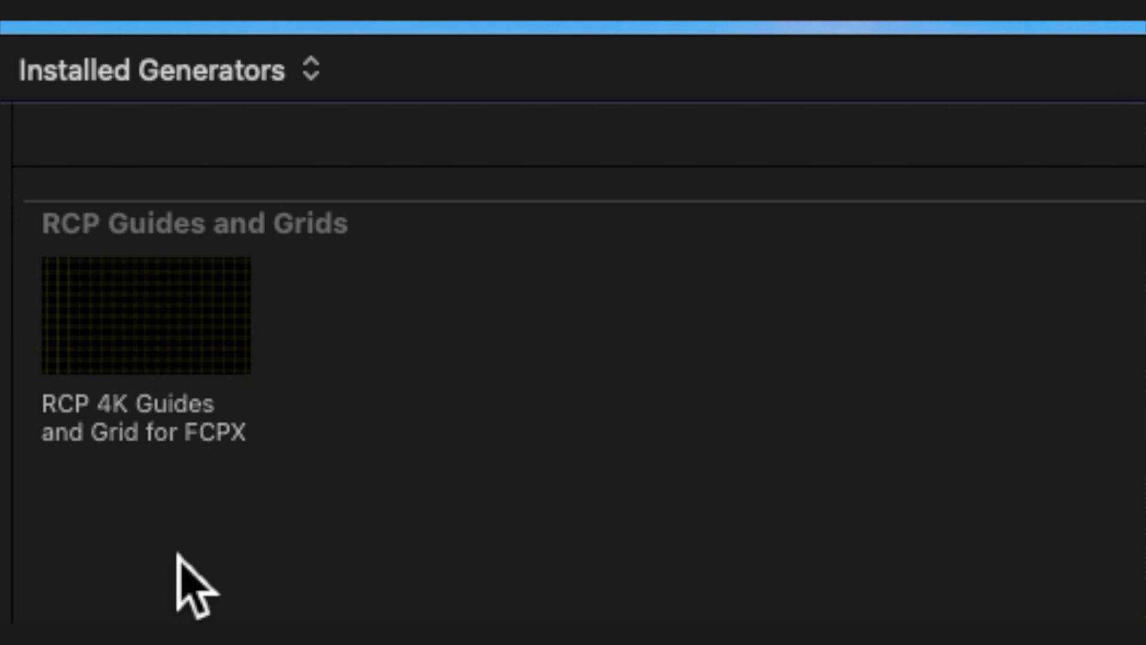
Select and load the RCP 4K Guides and Grid for FCPX generator into the viewer
click(146, 314)
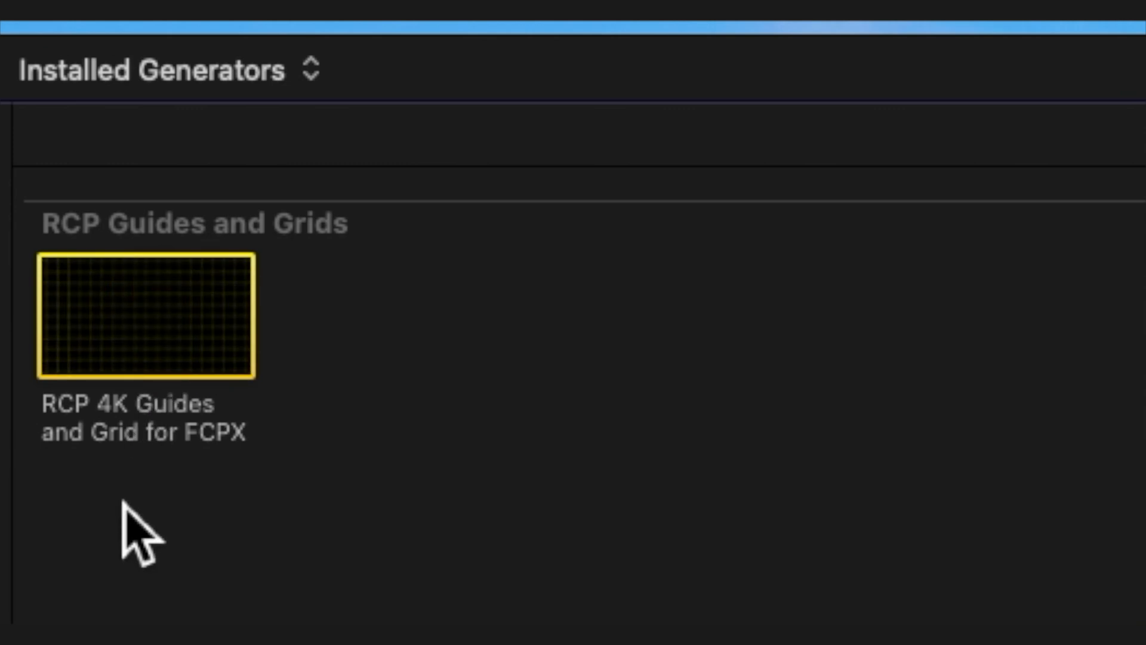
double_click(146, 315)
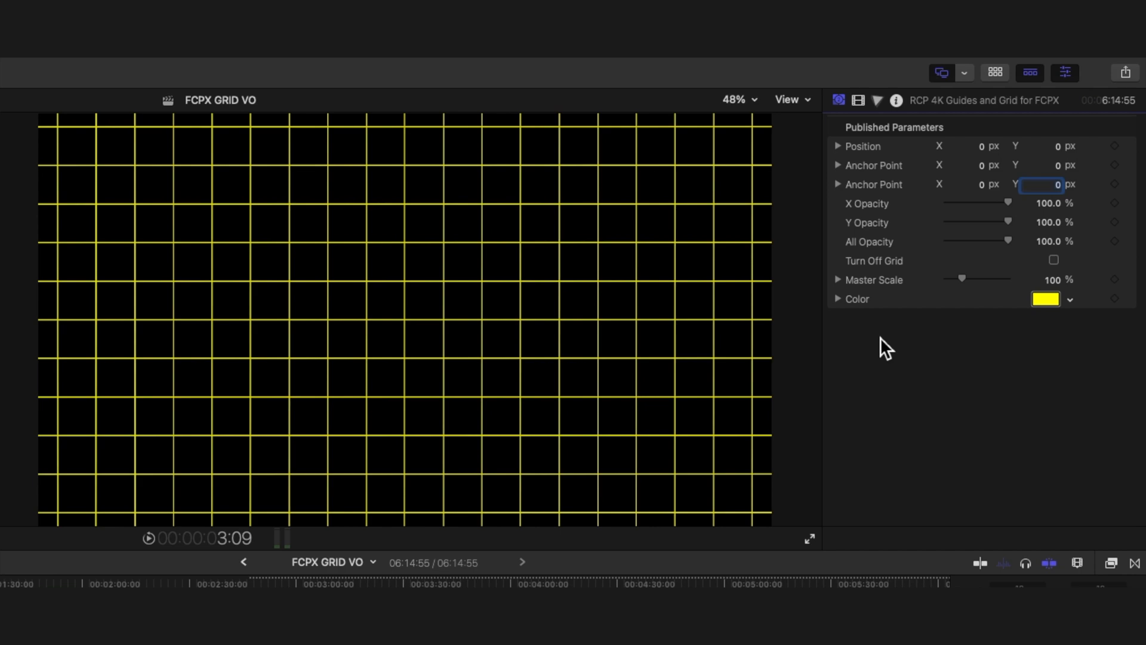